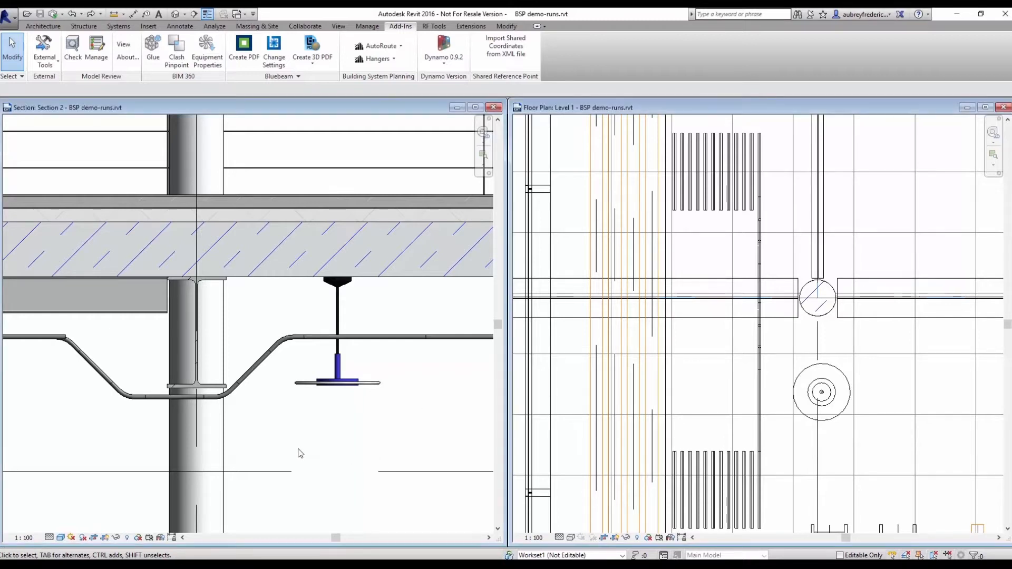
{"action": "mouse_move", "coordinate": [271, 447]}
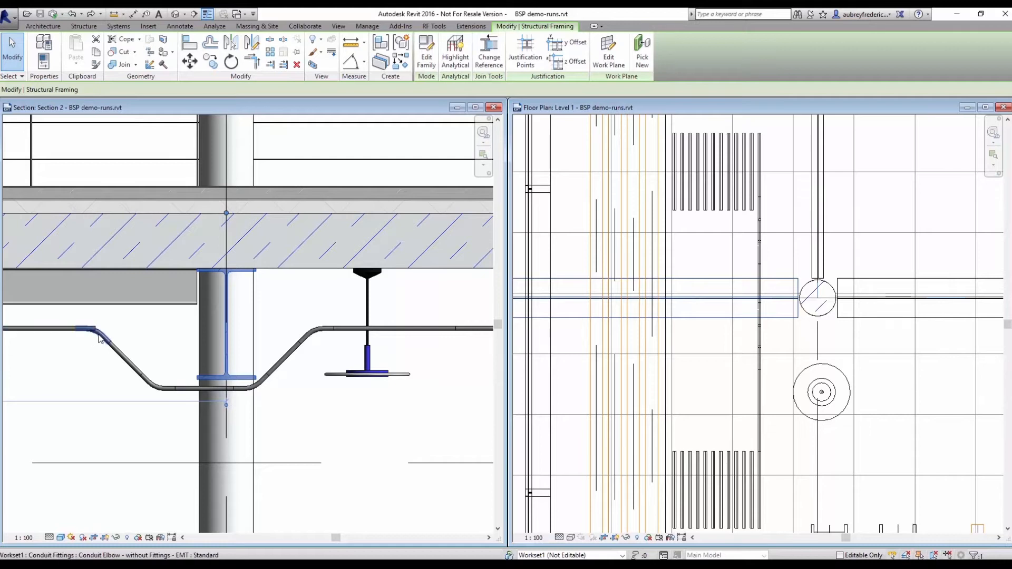
Step: Delete the selected structural framing beam obstructing the conduit path
{"action": "left_click", "coordinate": [400, 26]}
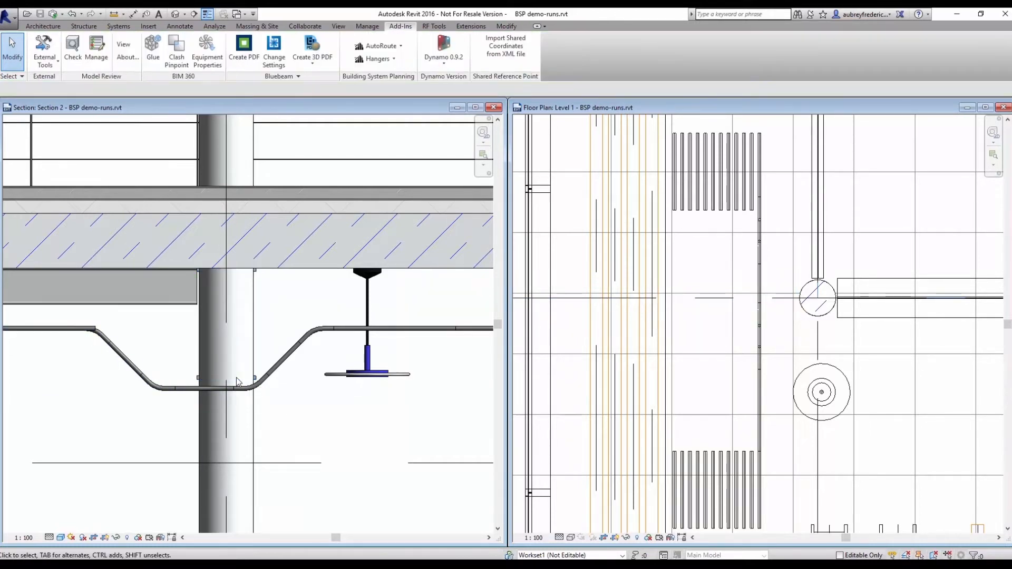
{"action": "mouse_move", "coordinate": [303, 413]}
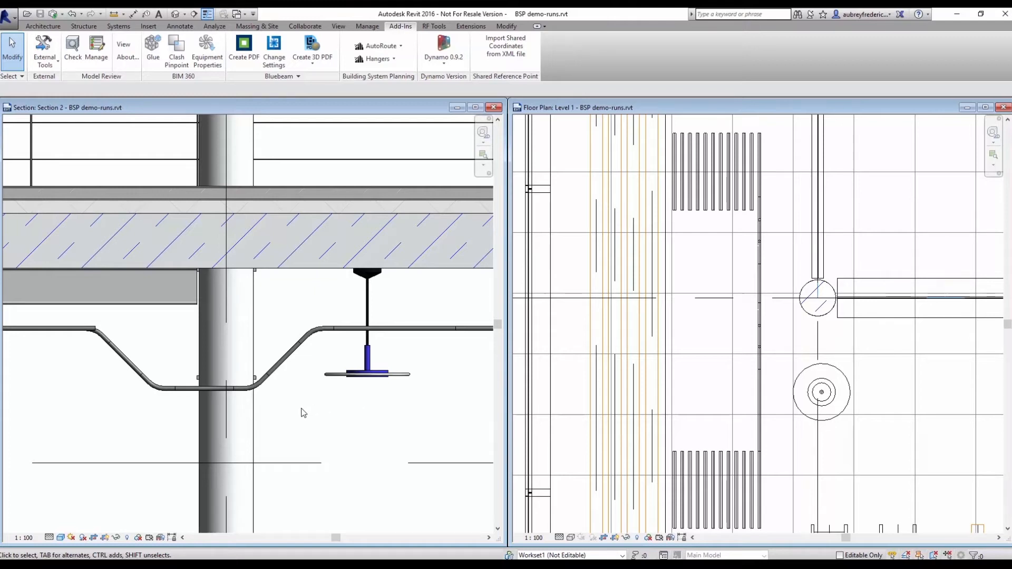
Step: Remove the dipping conduit section with its elbows, keeping the two straight end stubs
{"action": "left_click", "coordinate": [161, 387]}
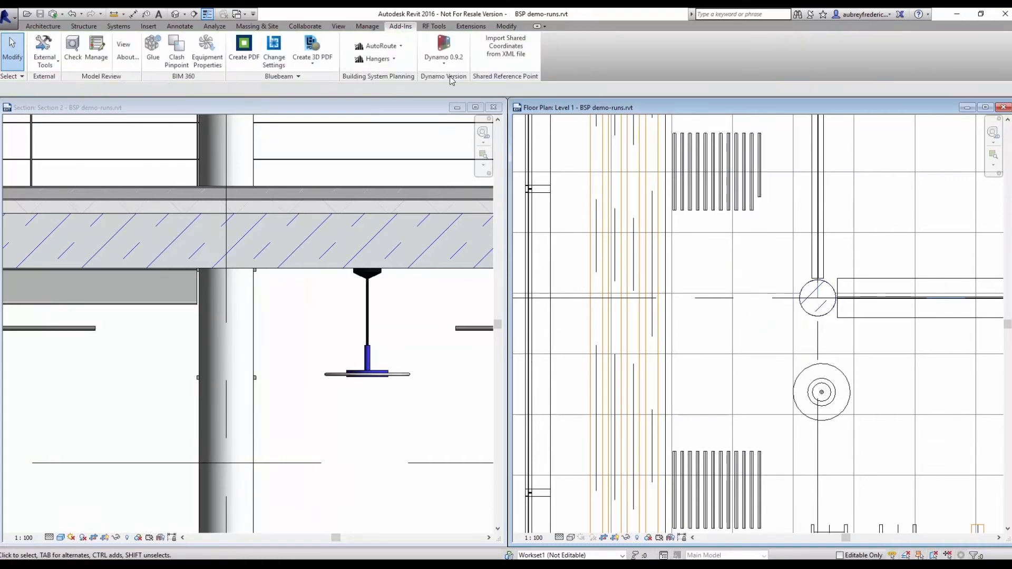
Step: Run GenMEP Batch AutoRoute with test1.xml to bridge the gap with one straight conduit
{"action": "left_click", "coordinate": [379, 46]}
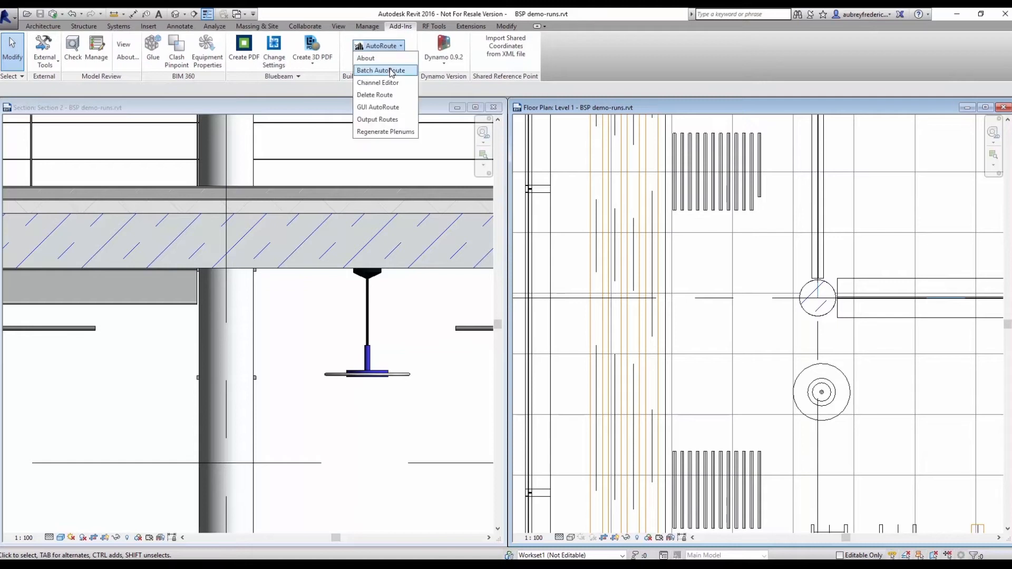
{"action": "left_click", "coordinate": [380, 71]}
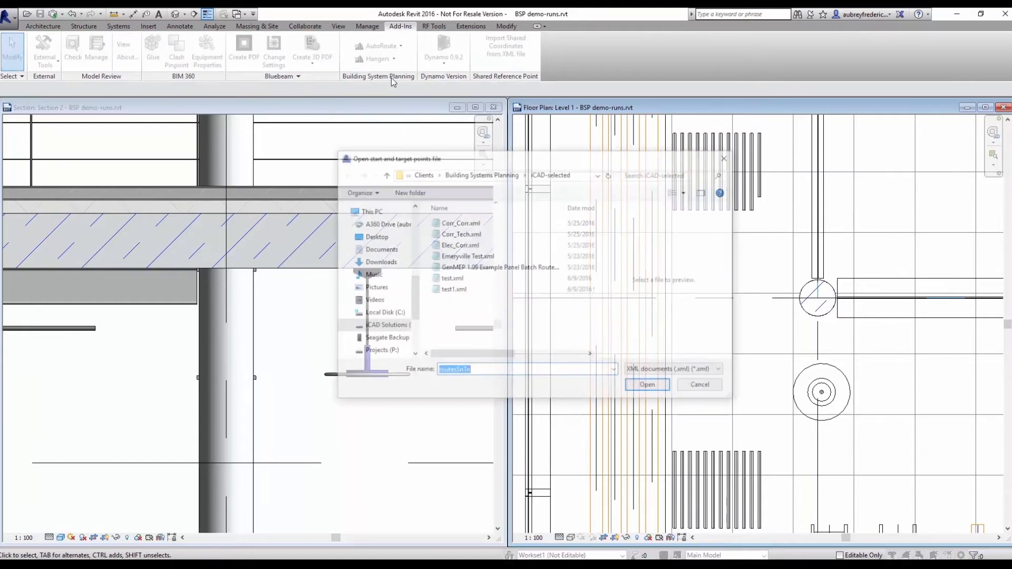
{"action": "left_click", "coordinate": [452, 289]}
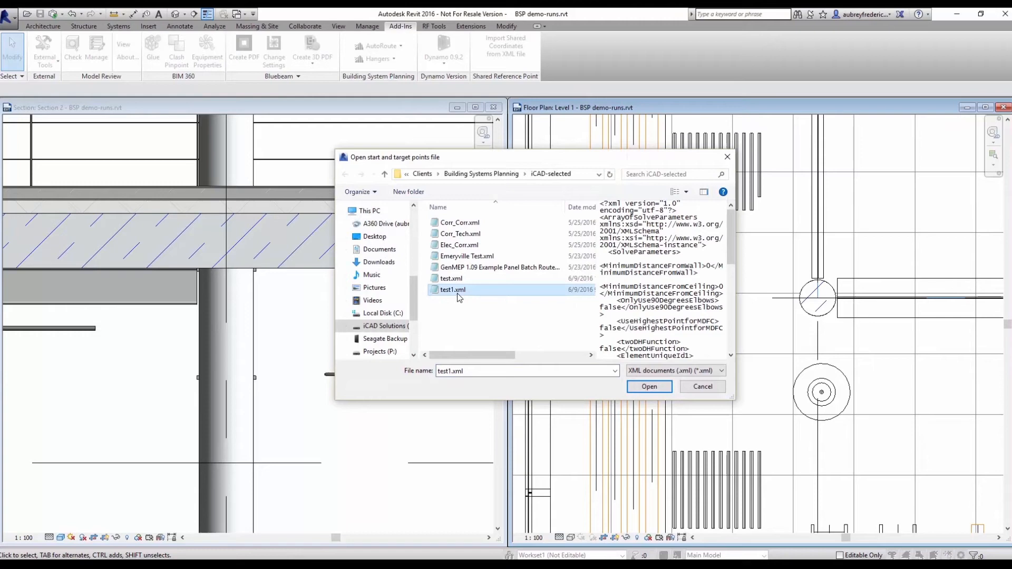
{"action": "left_click", "coordinate": [648, 386]}
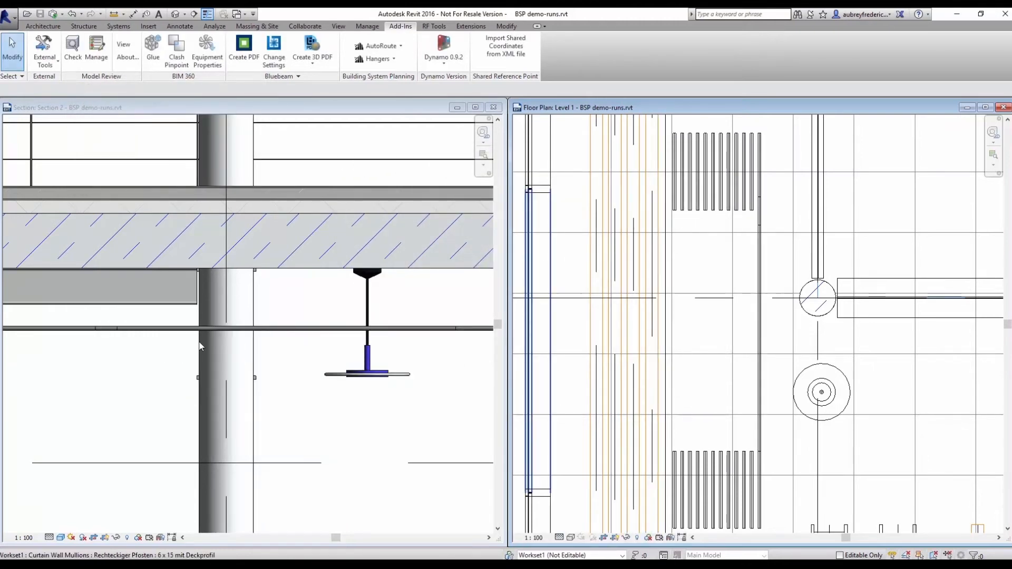
{"action": "mouse_move", "coordinate": [190, 351]}
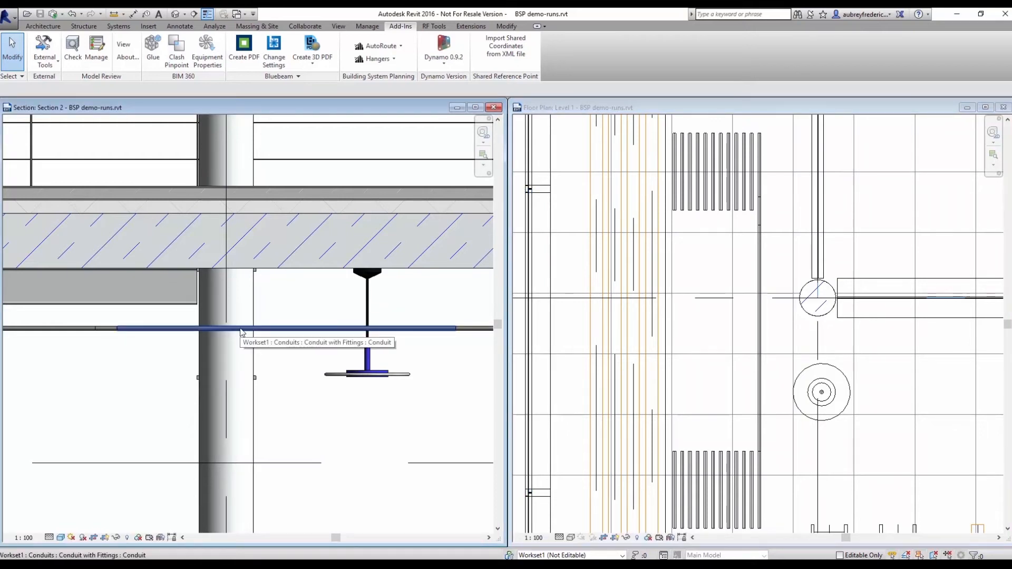
{"action": "mouse_move", "coordinate": [246, 329]}
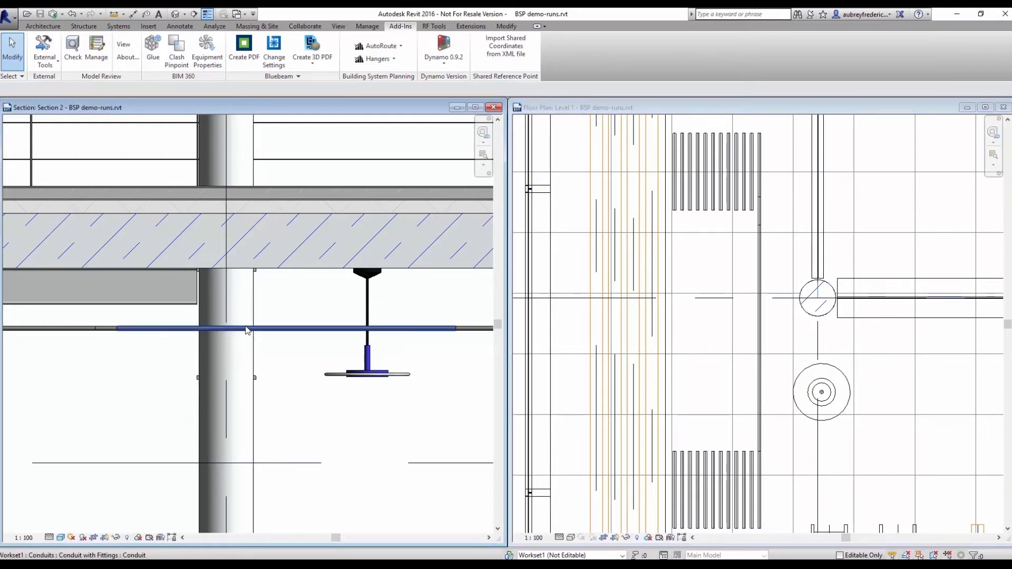
{"action": "mouse_move", "coordinate": [246, 330]}
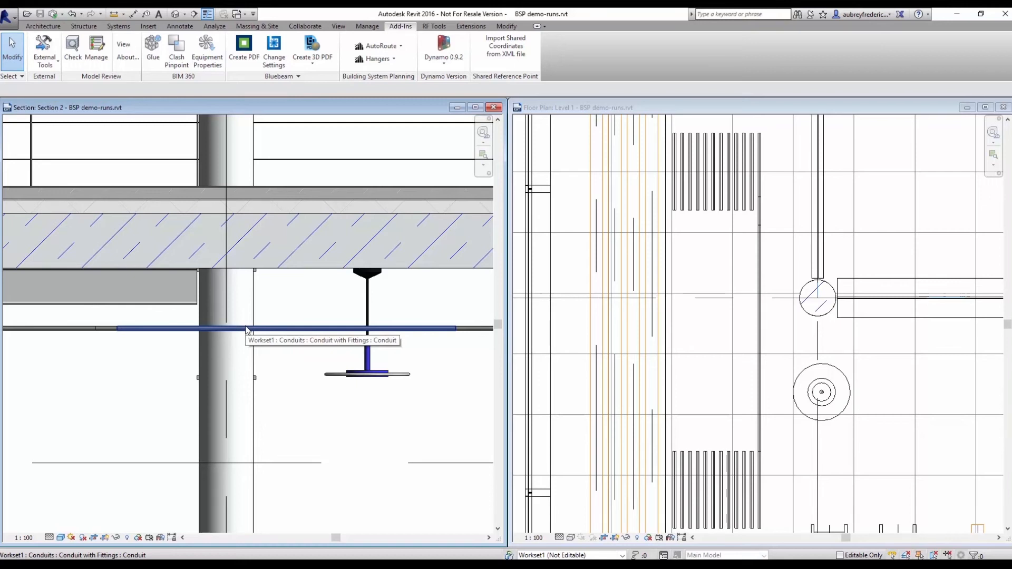